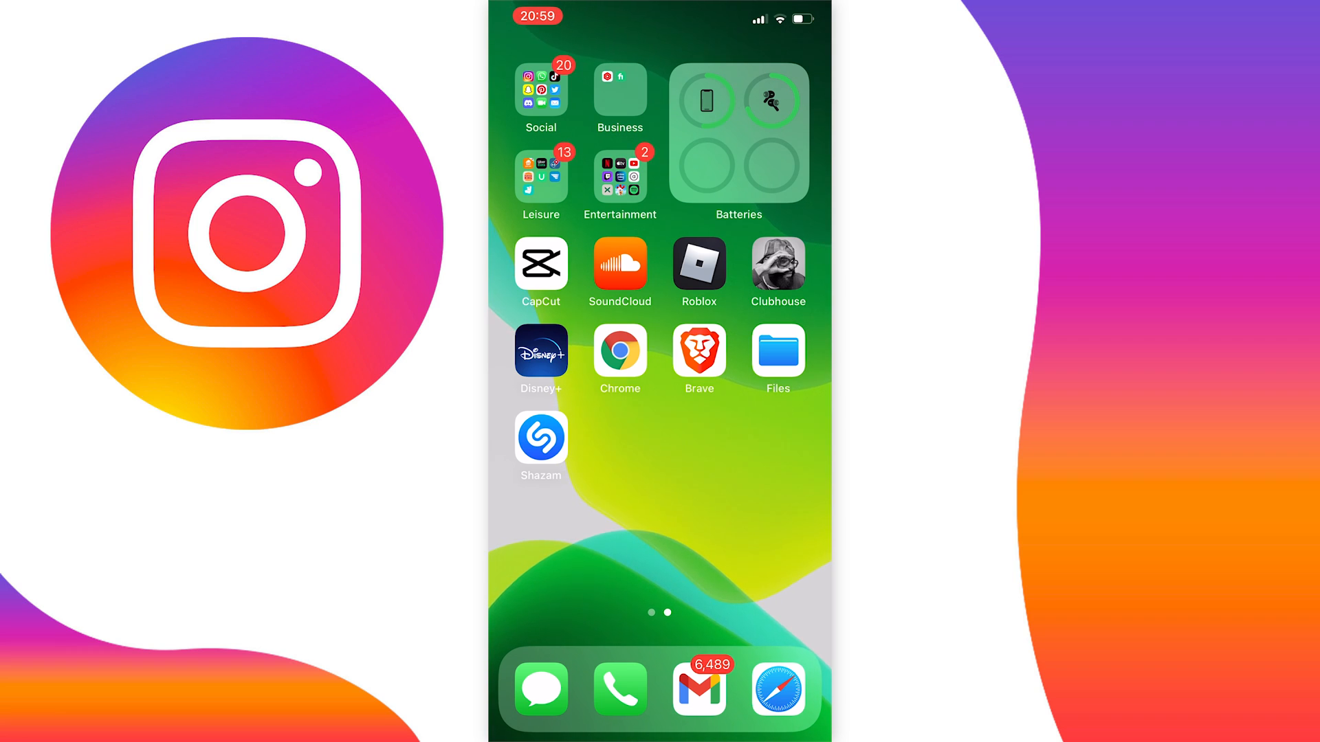
Launch Instagram from the iPhone home screen and scroll through the home feed
click(659, 352)
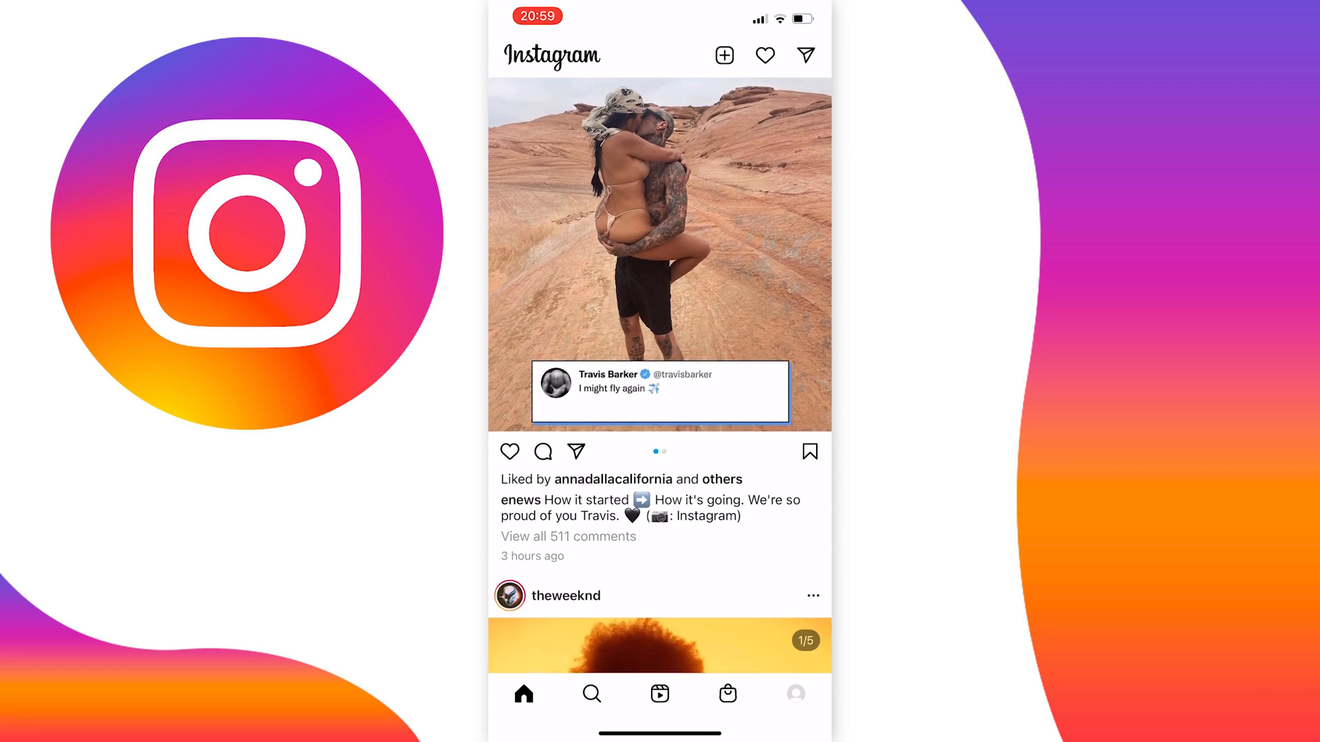
scroll(down, 3)
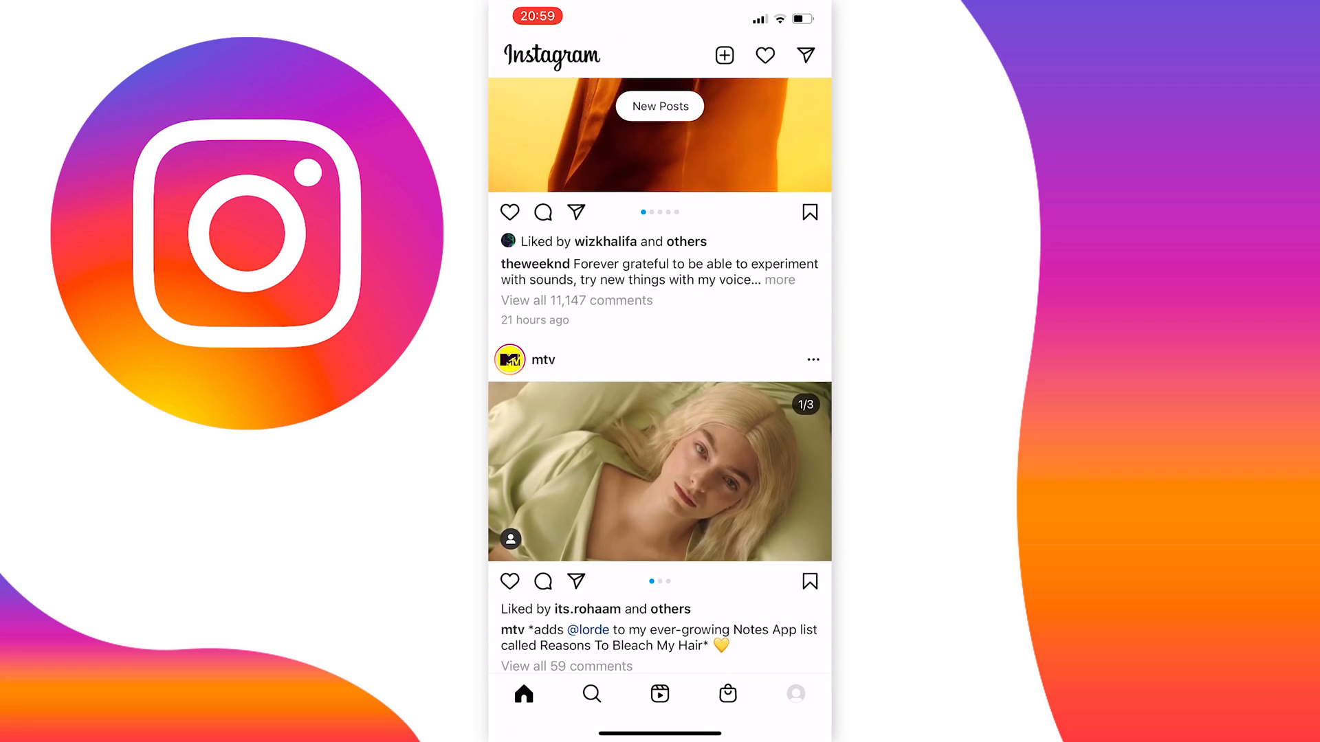
scroll(up, 3)
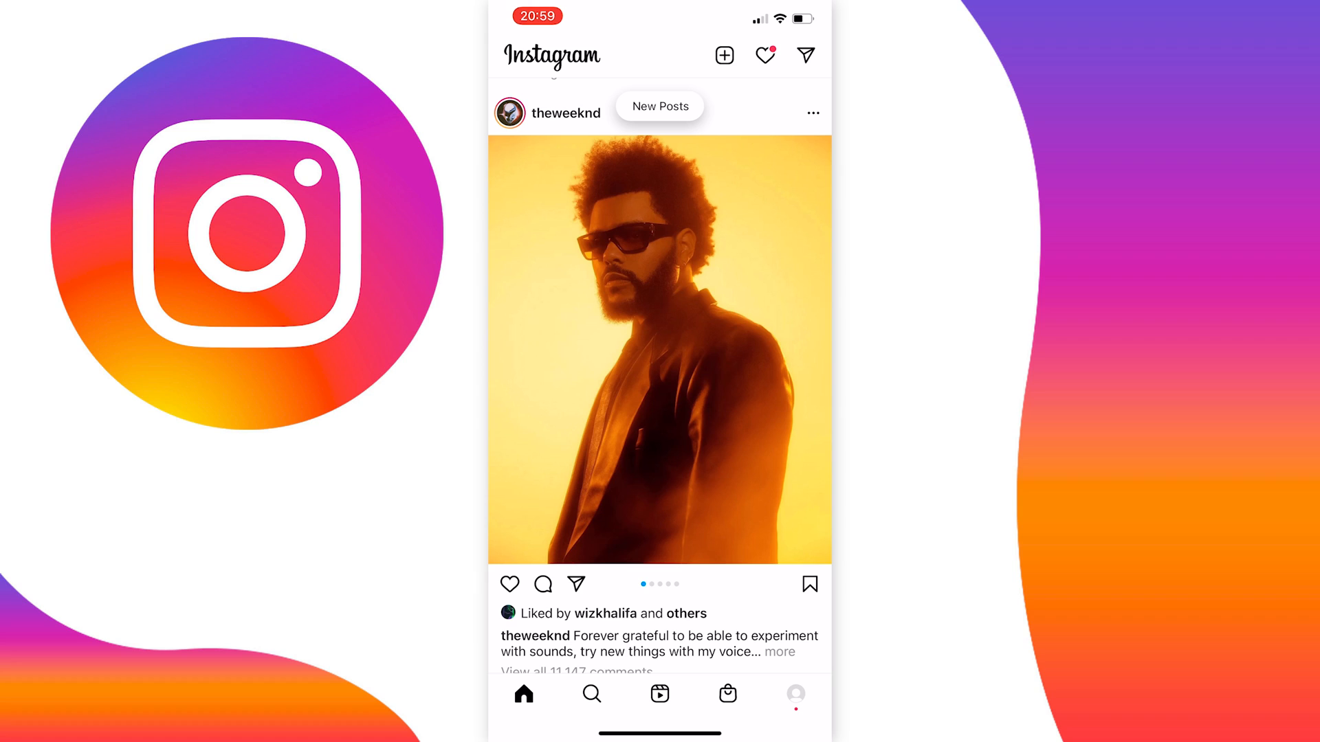
Go from the profile through the ☰ menu and Settings to the Security page
click(794, 693)
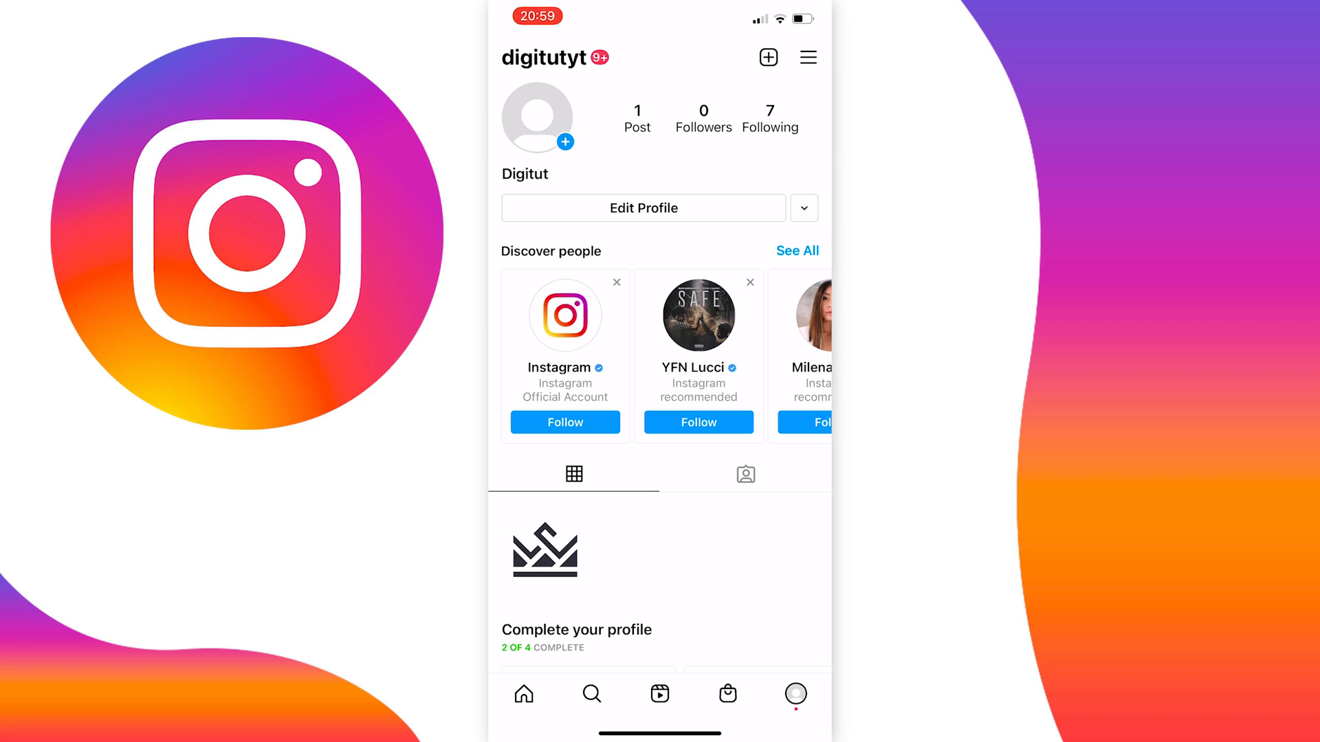
click(807, 57)
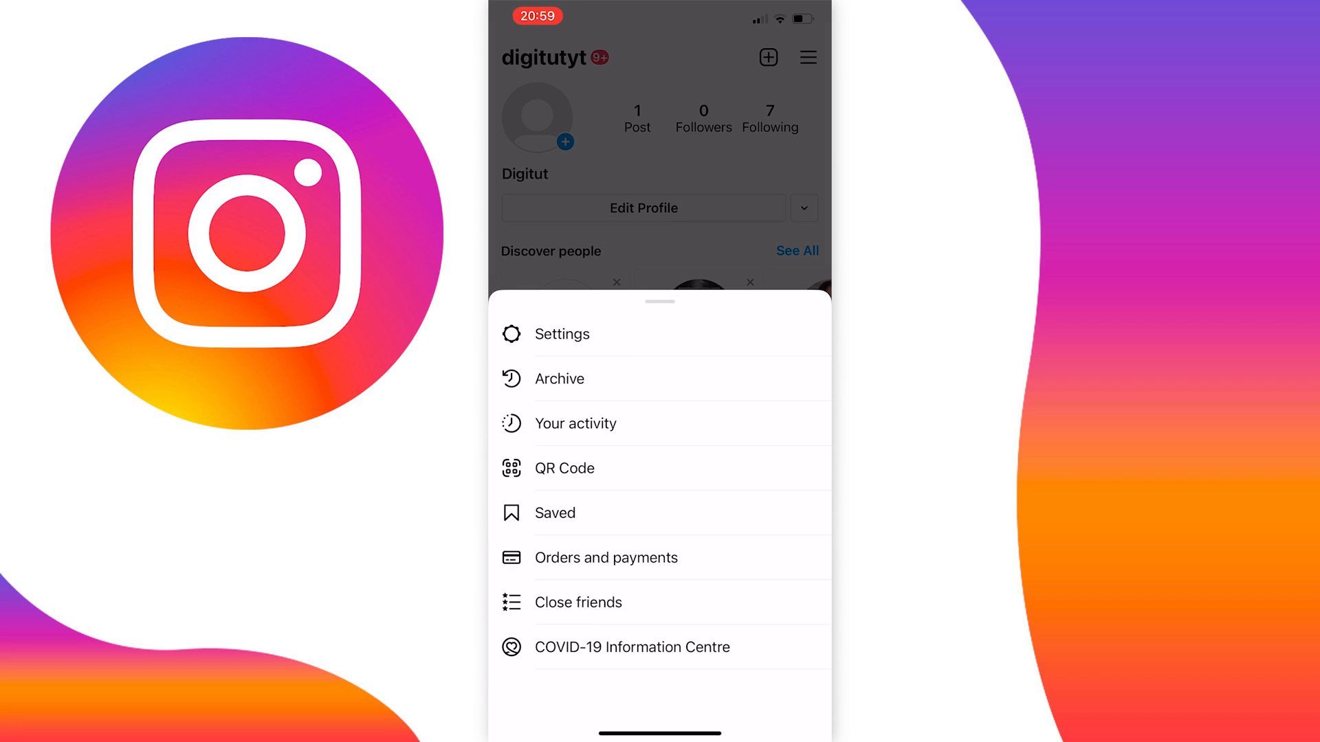
click(562, 334)
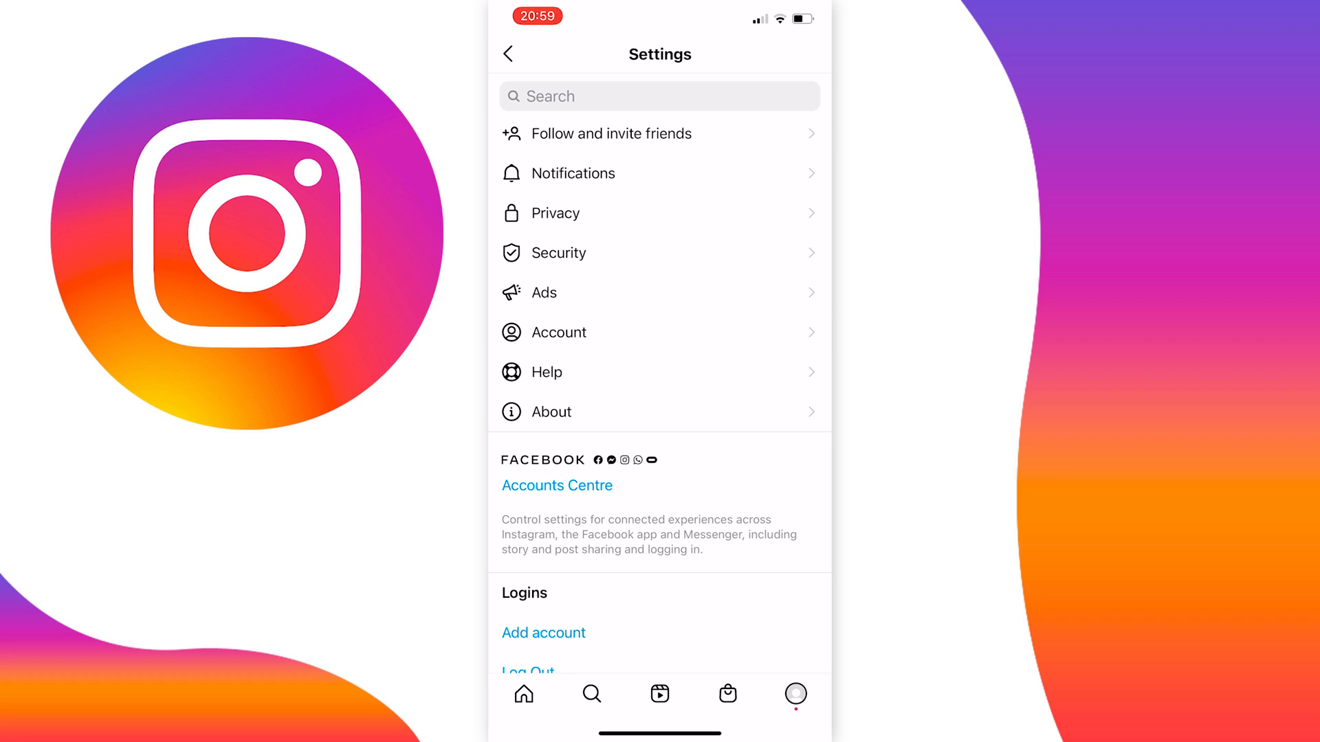
click(562, 254)
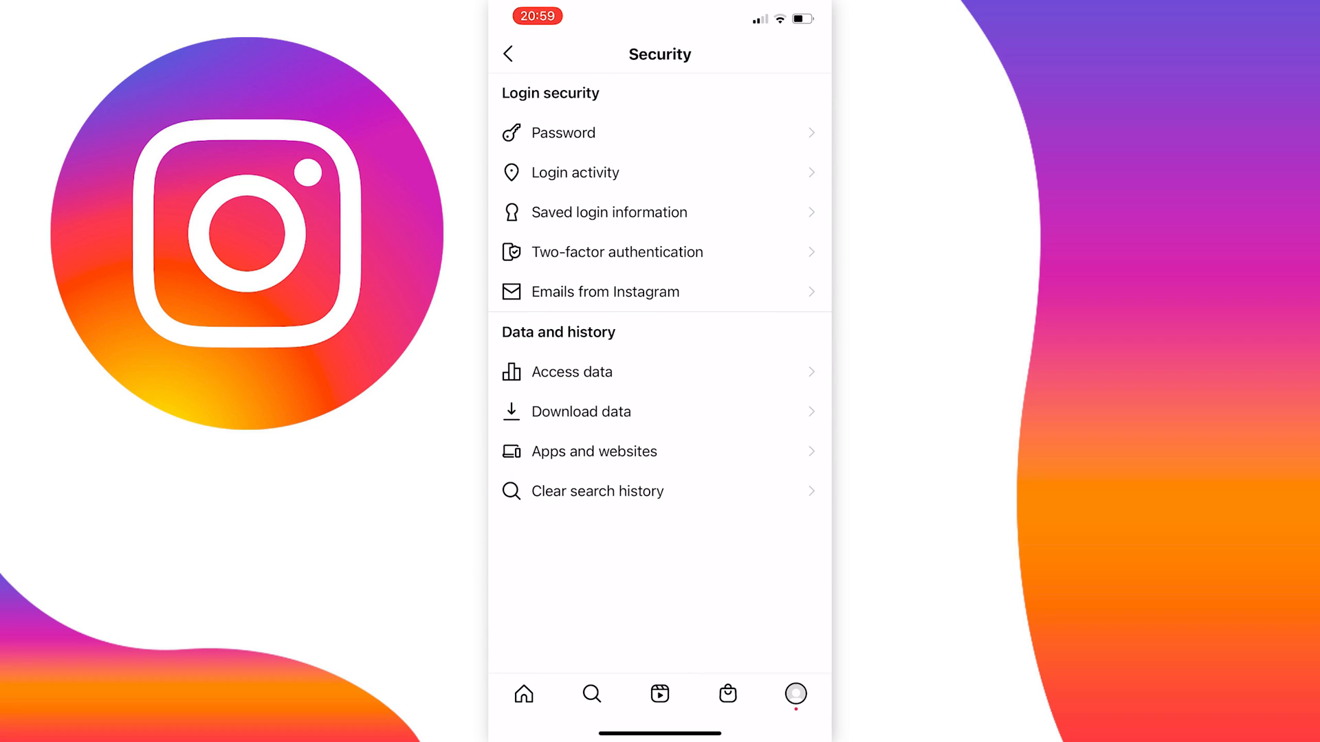
click(610, 212)
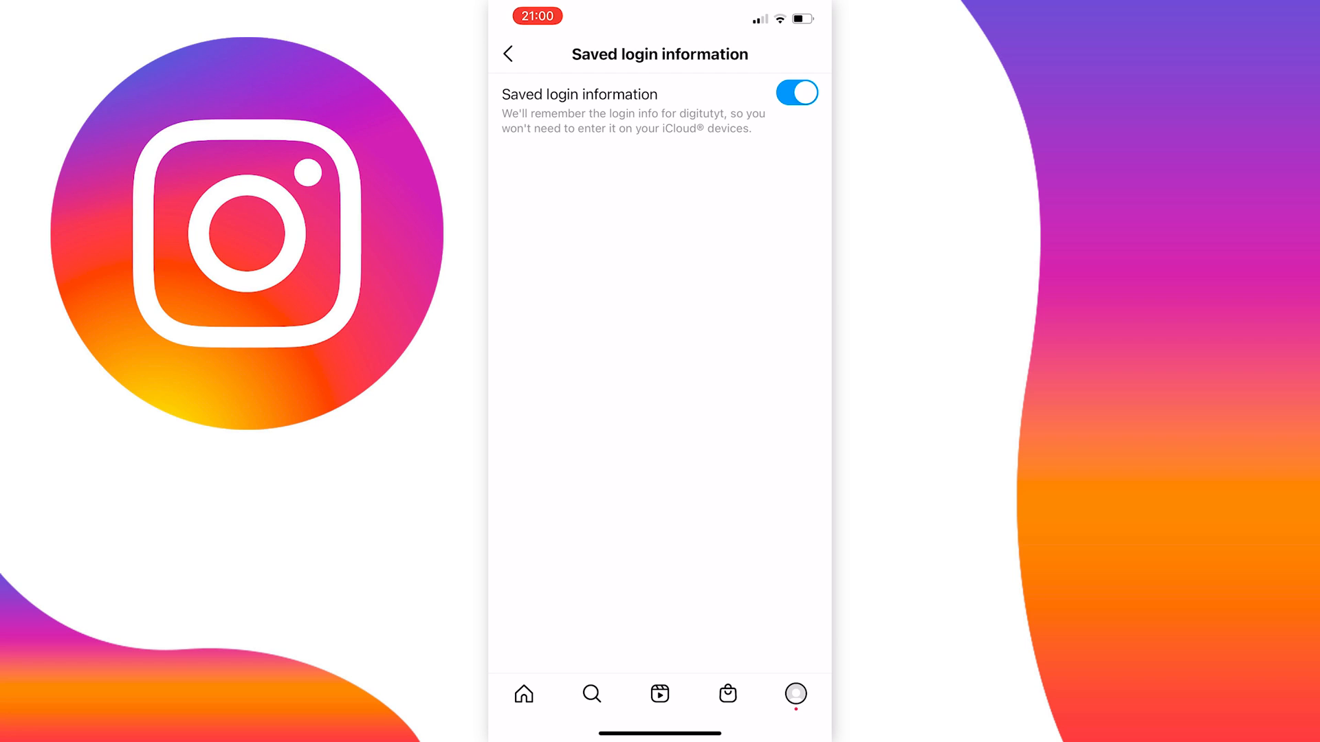
click(507, 53)
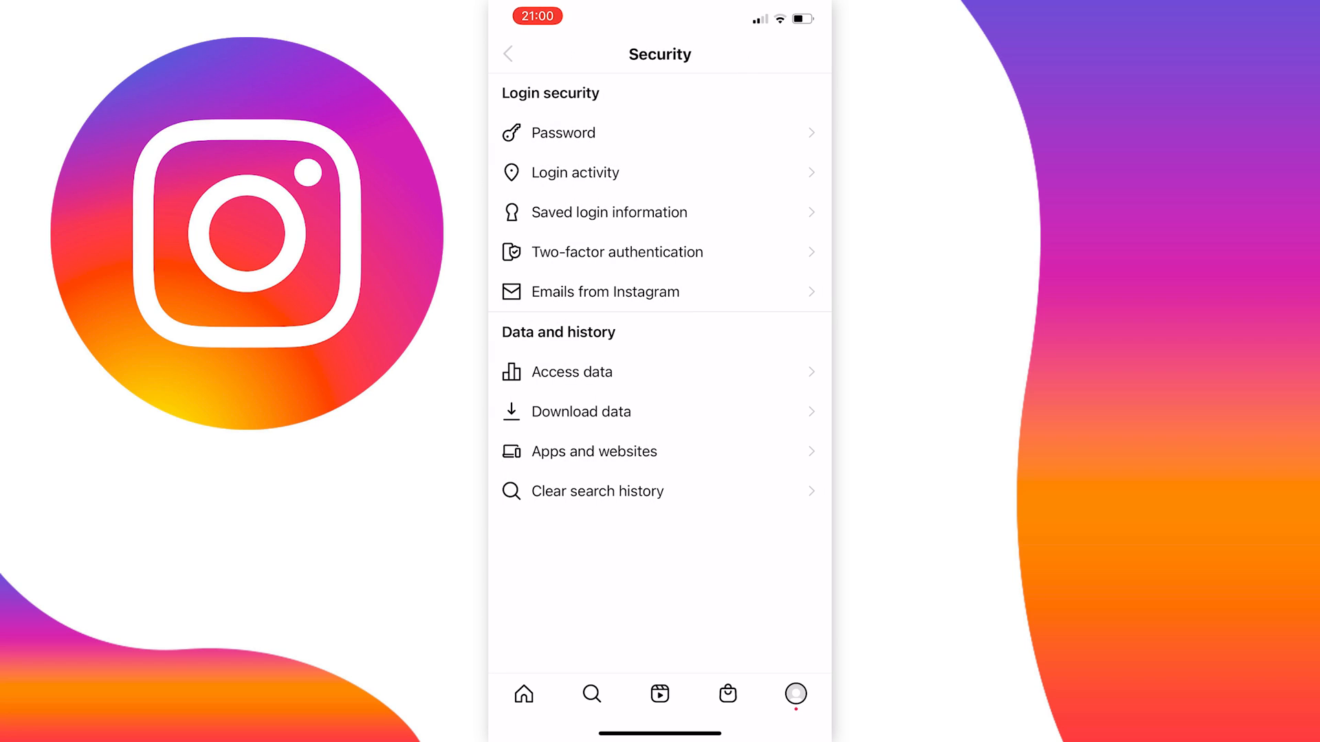
Return to Settings and log out of all signed-in accounts, confirming the dialog
click(508, 53)
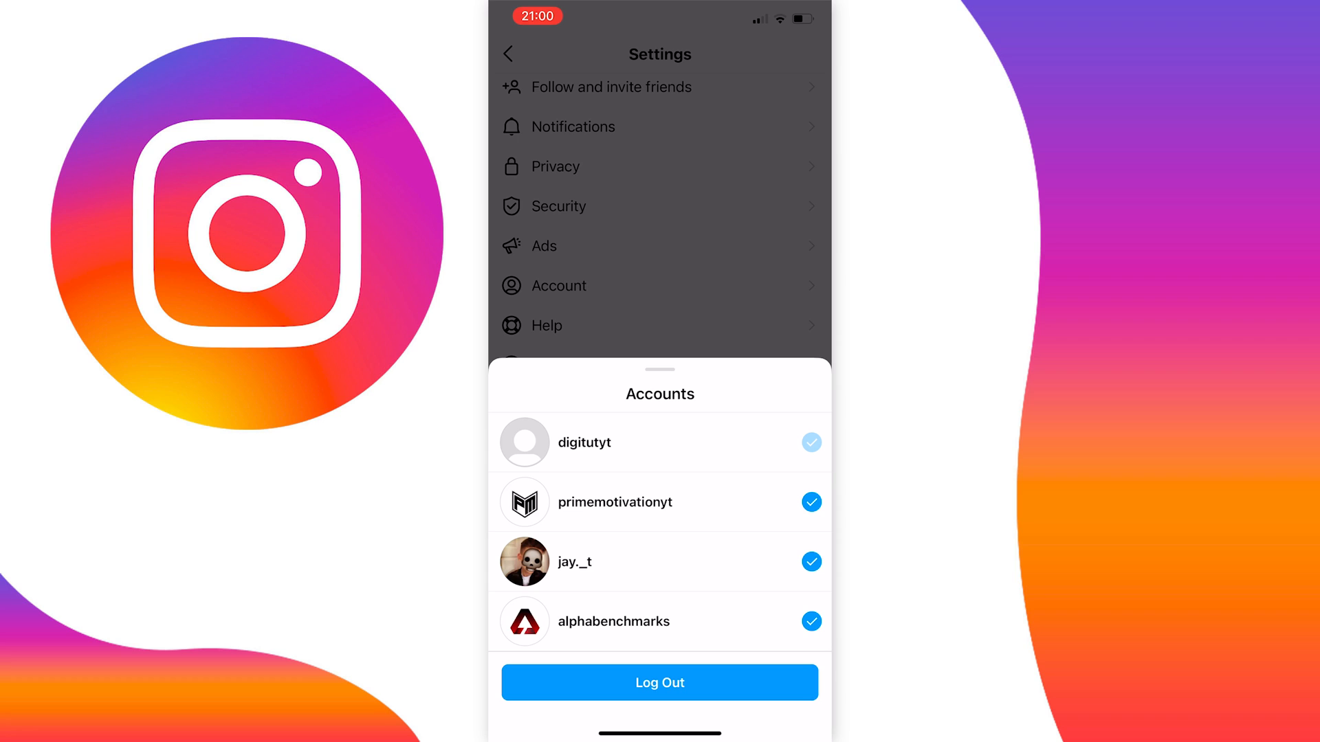
click(659, 682)
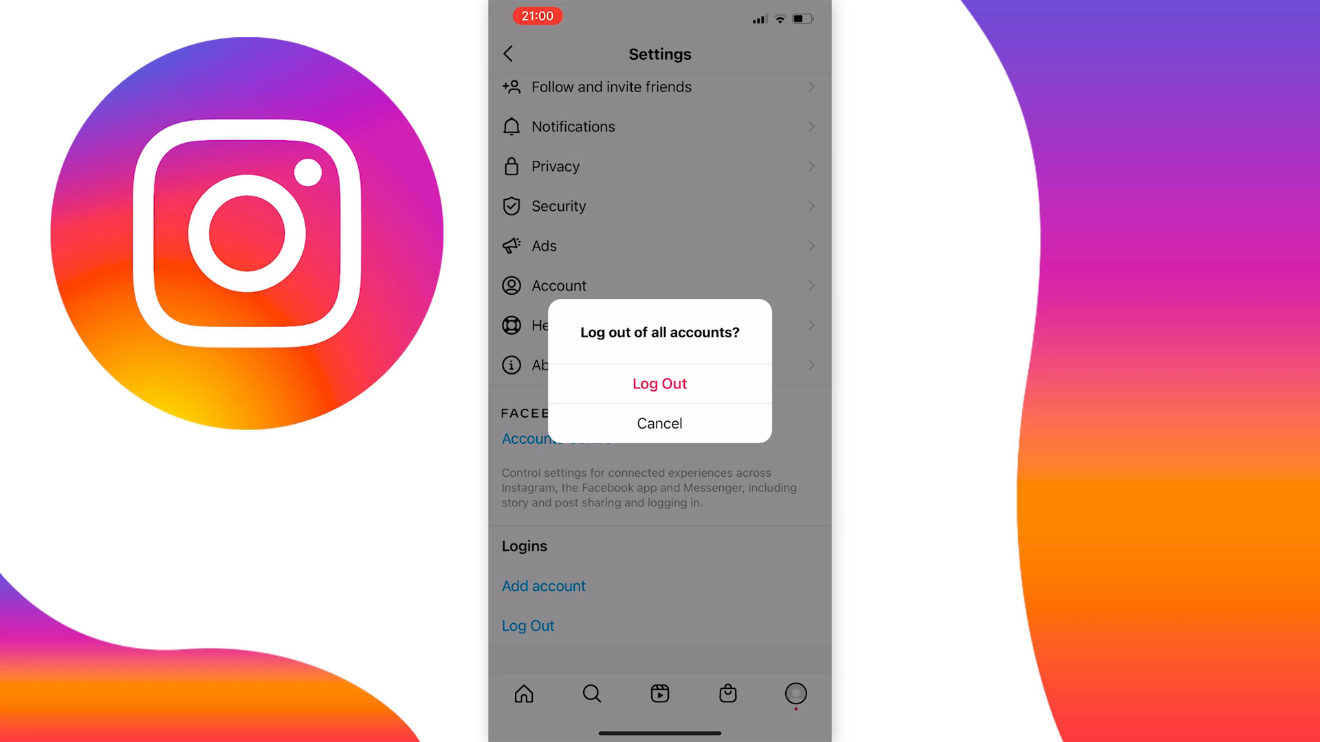
click(659, 424)
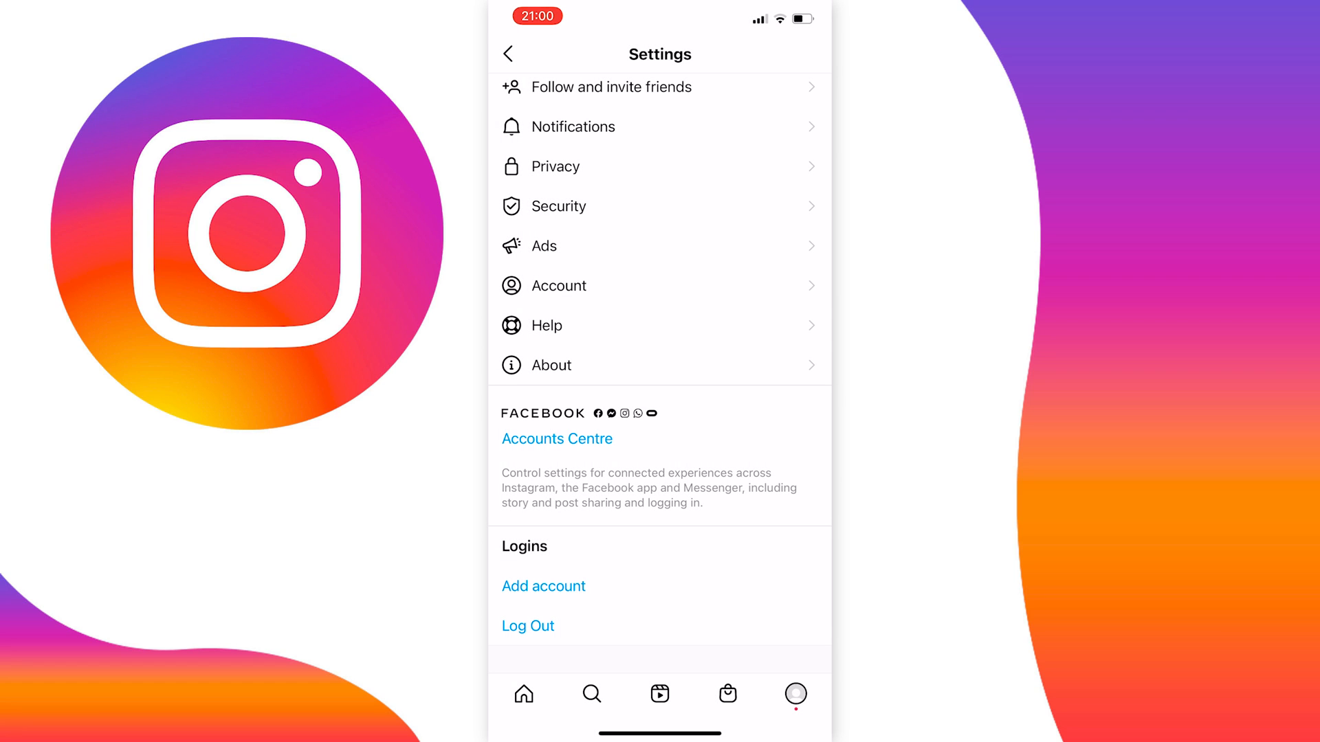
Edit the saved login list and remove the blurred fourth account
click(528, 626)
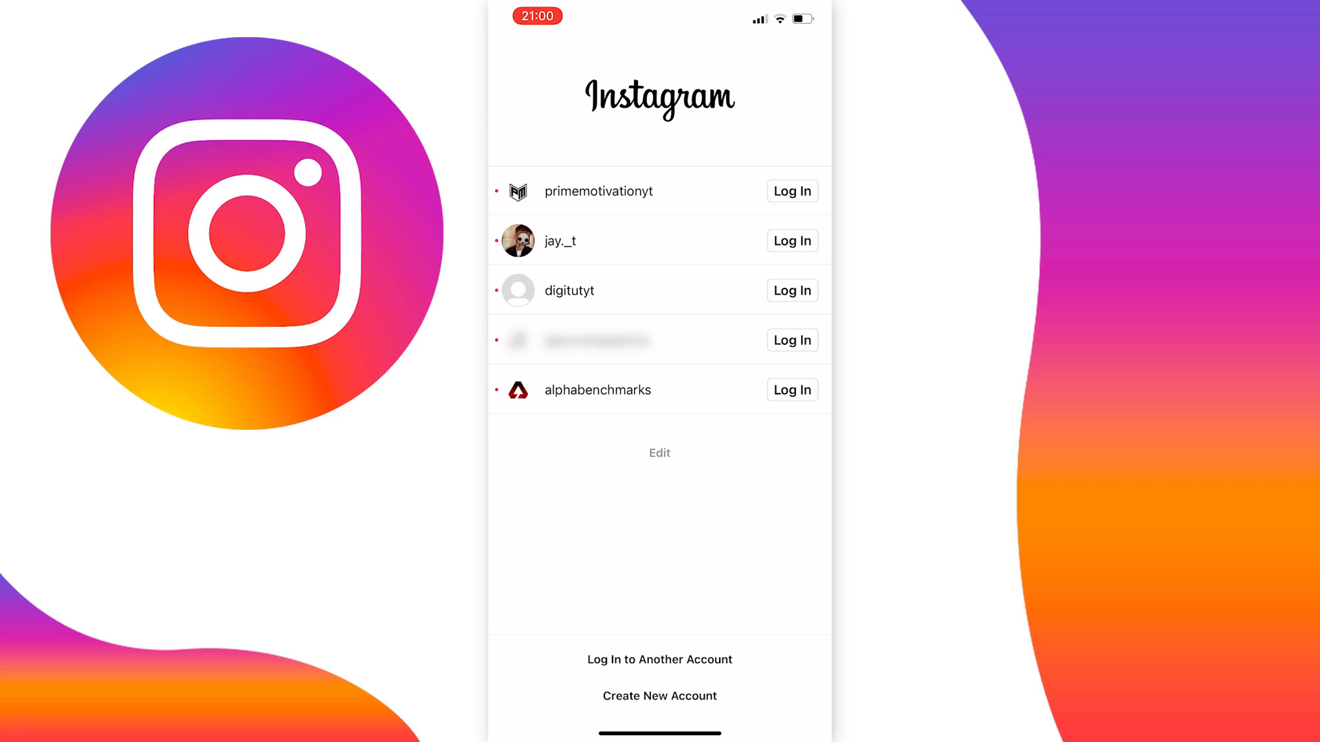
click(659, 453)
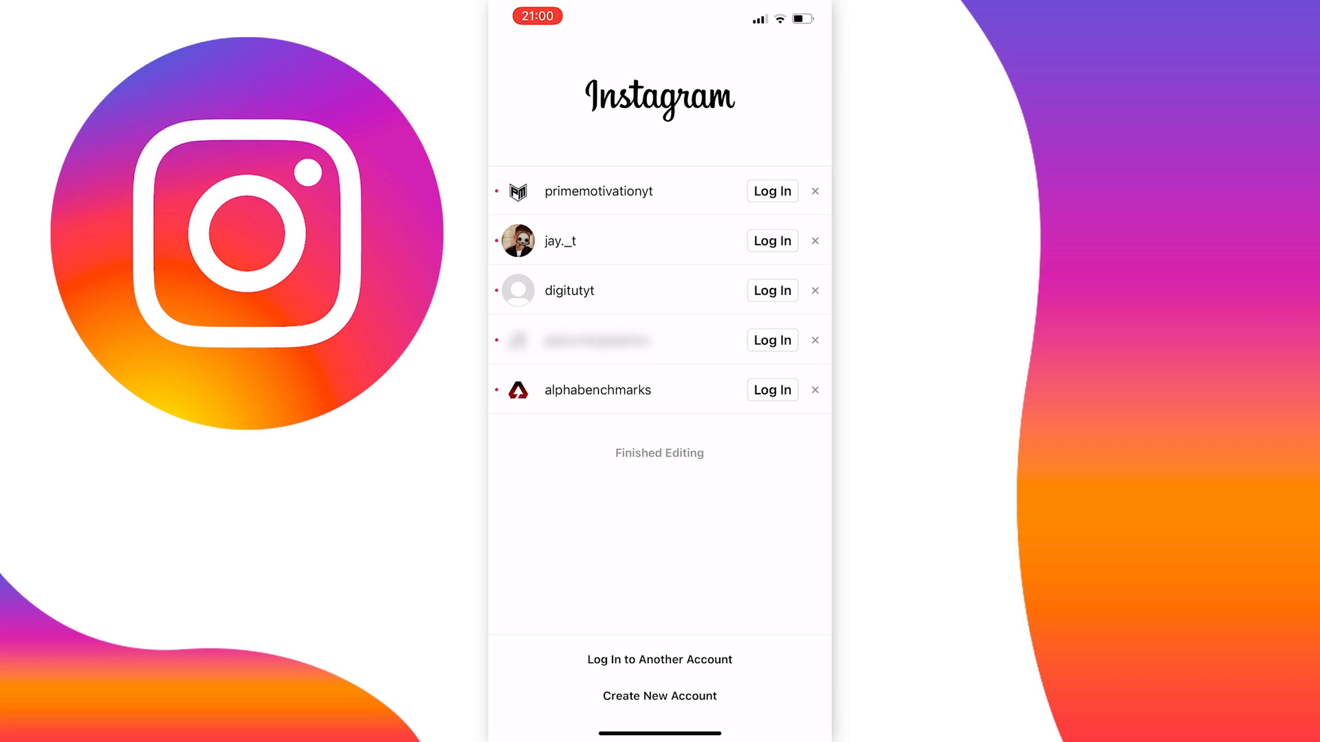
click(813, 340)
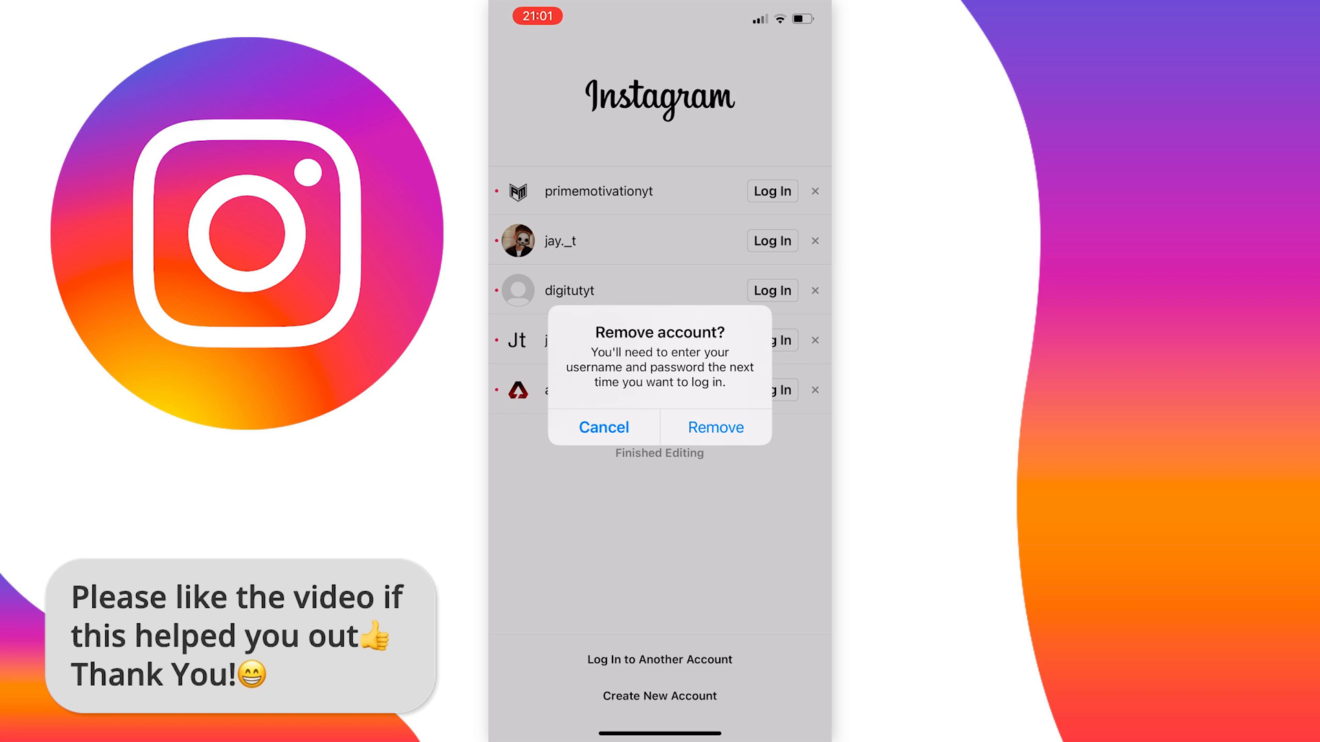
click(715, 427)
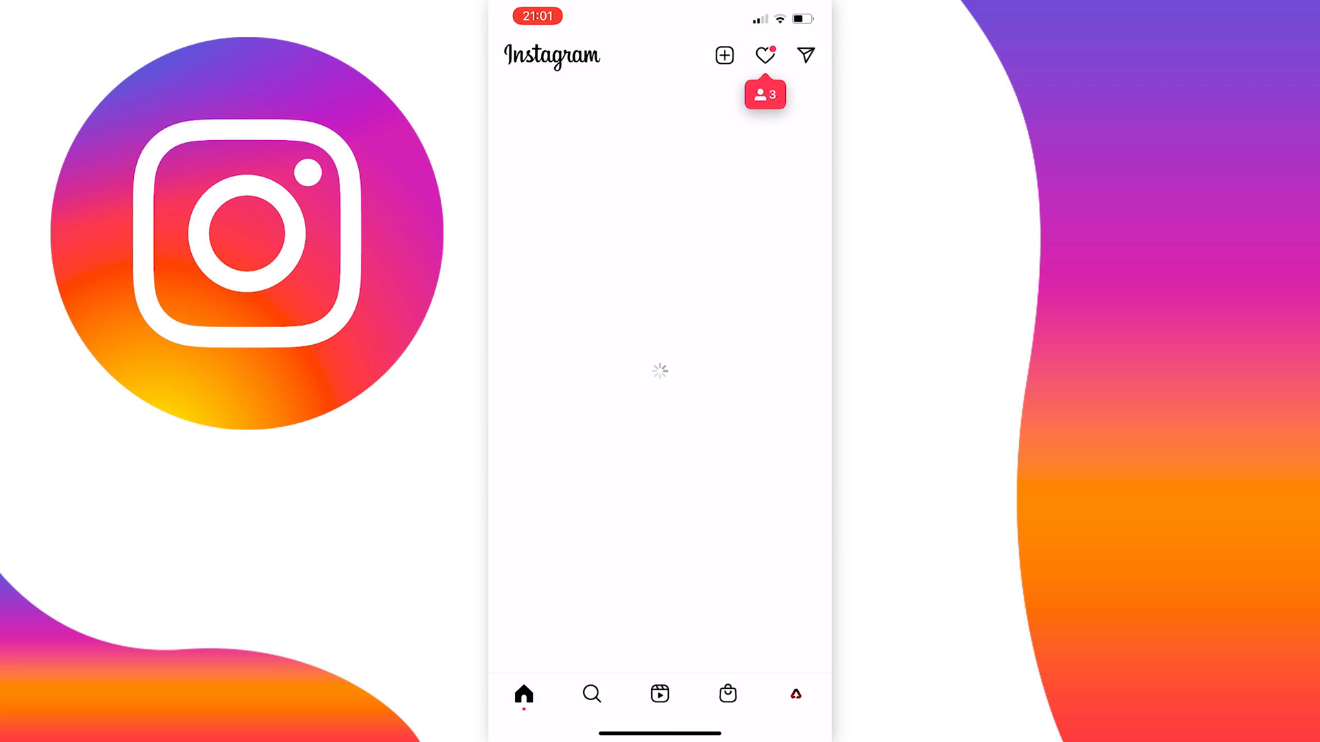
From the profile's account switcher, choose Add account then Log In to Existing Account
click(794, 693)
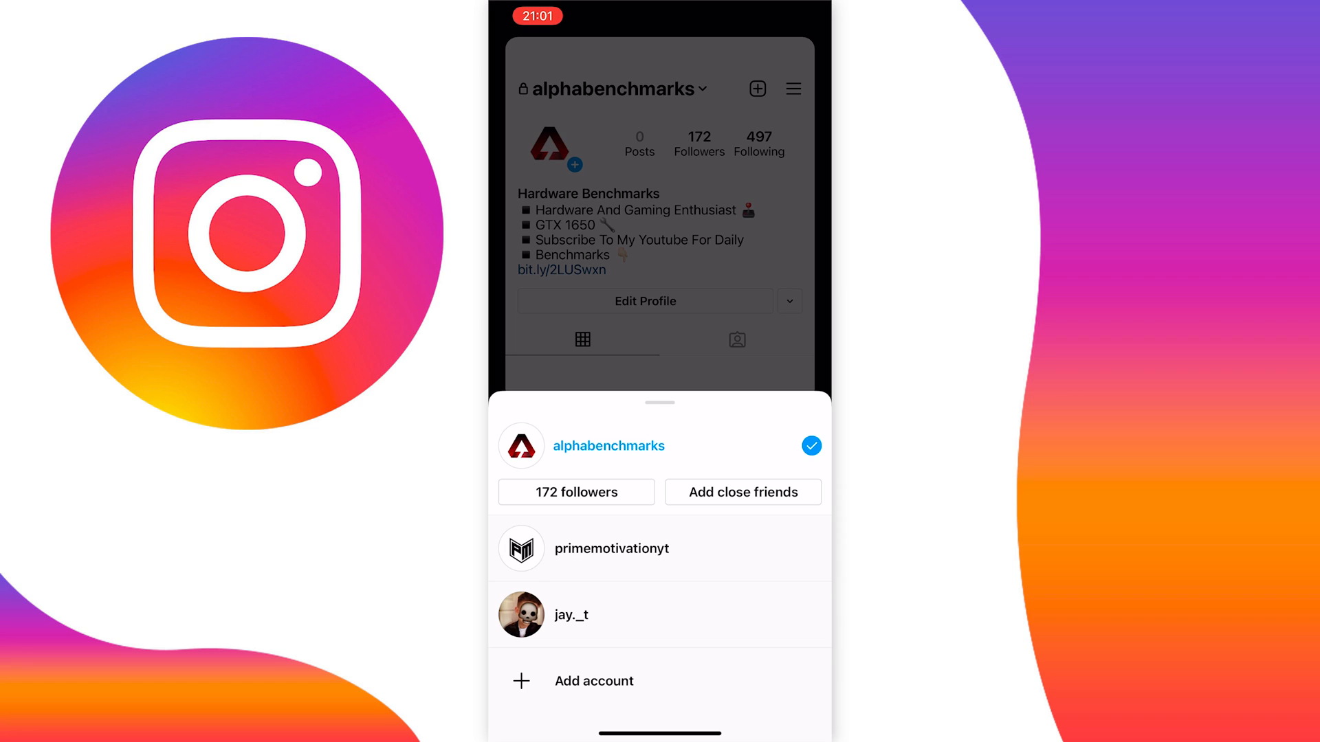
click(594, 682)
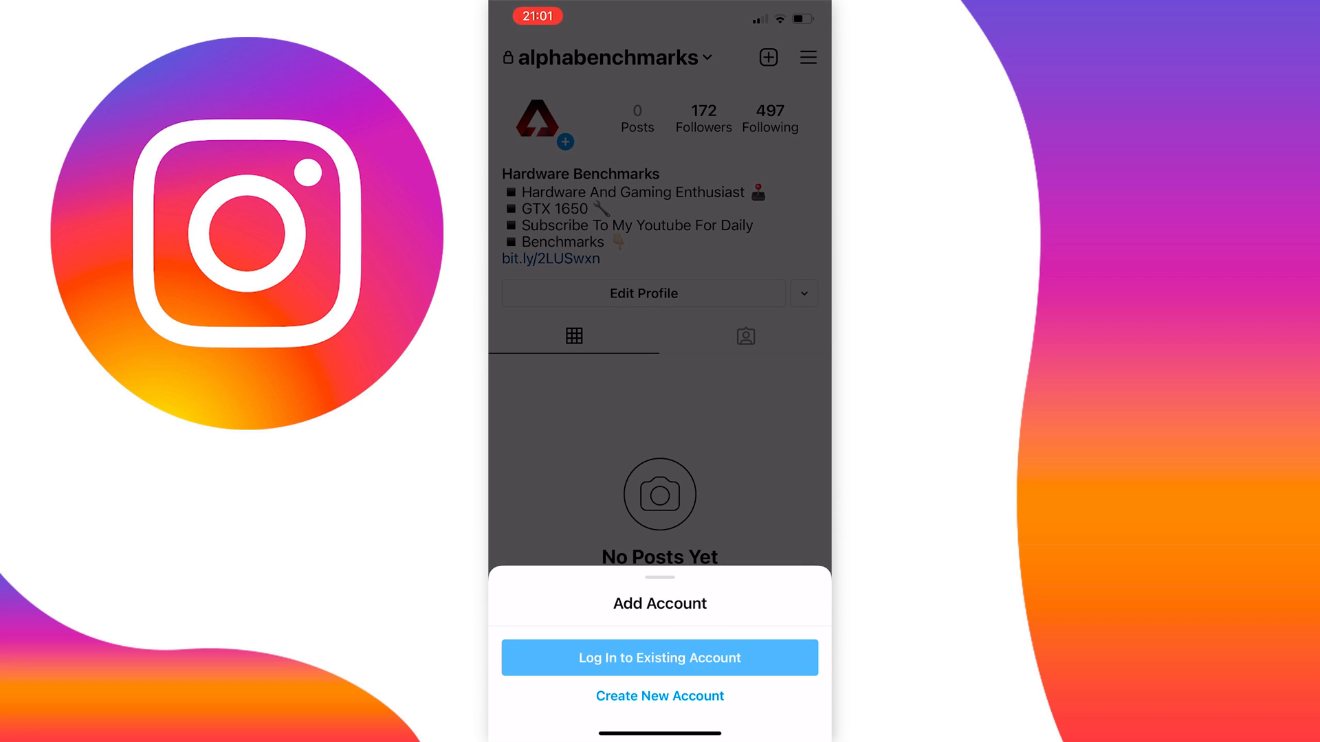
click(659, 657)
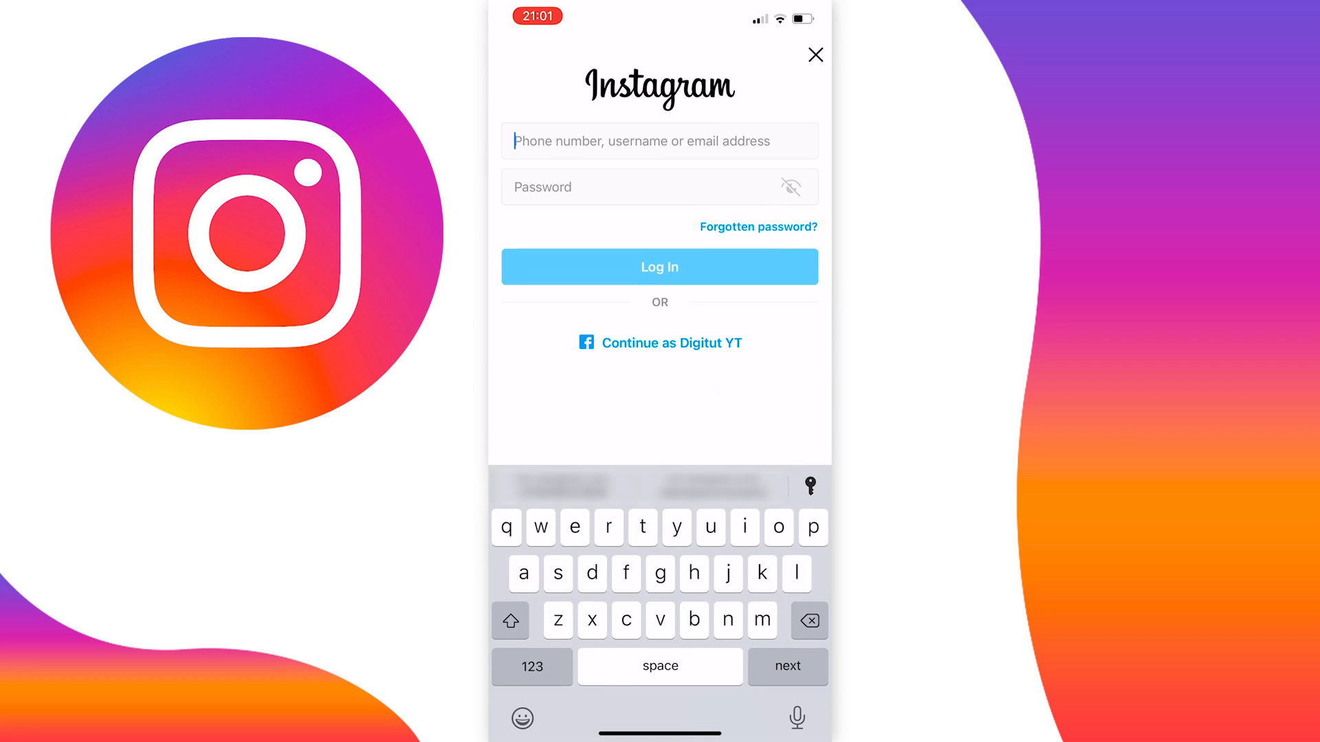
text(i)
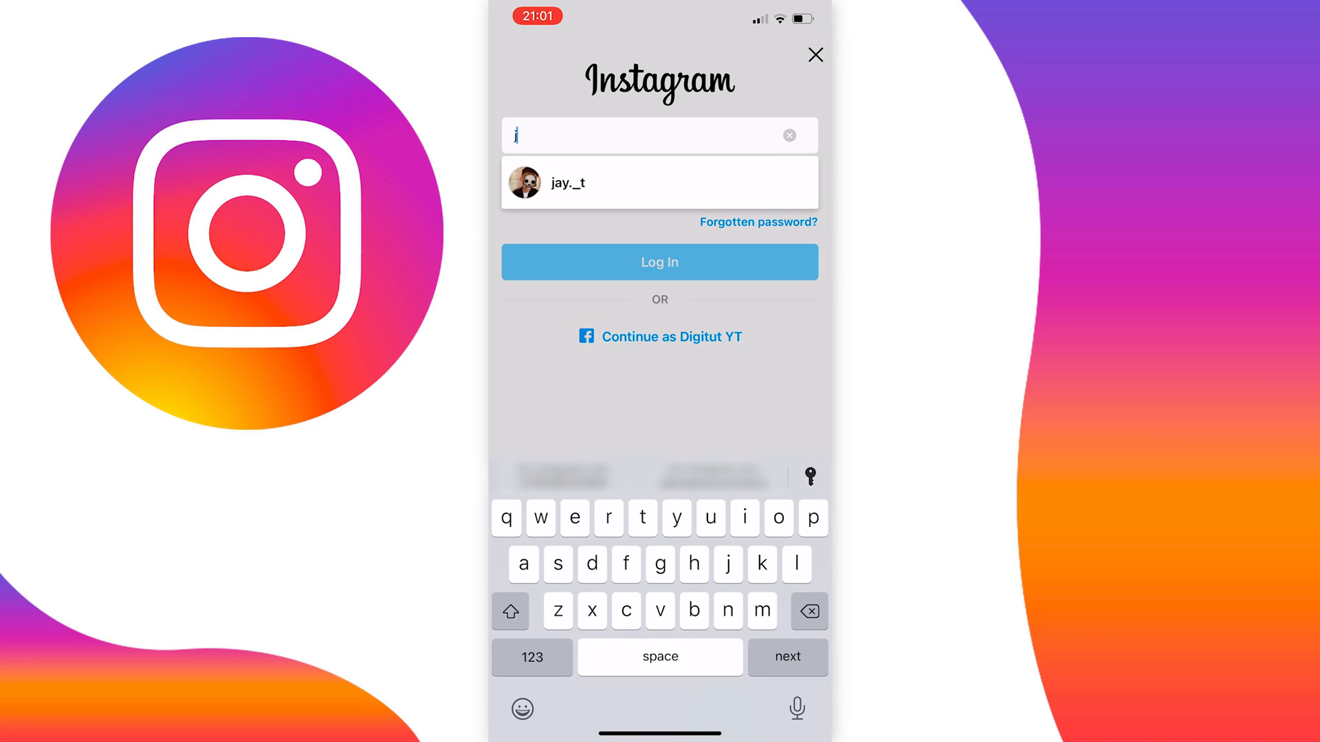
text(ja)
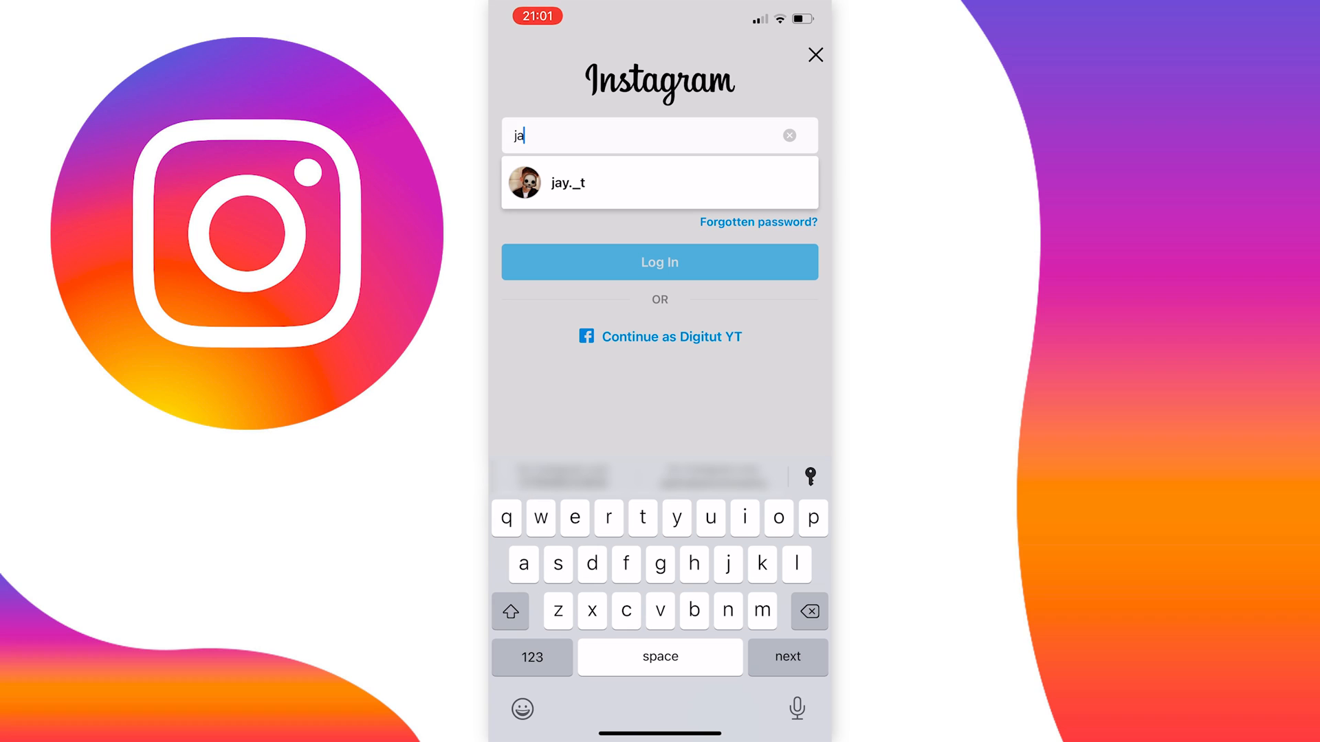
key(backspace)
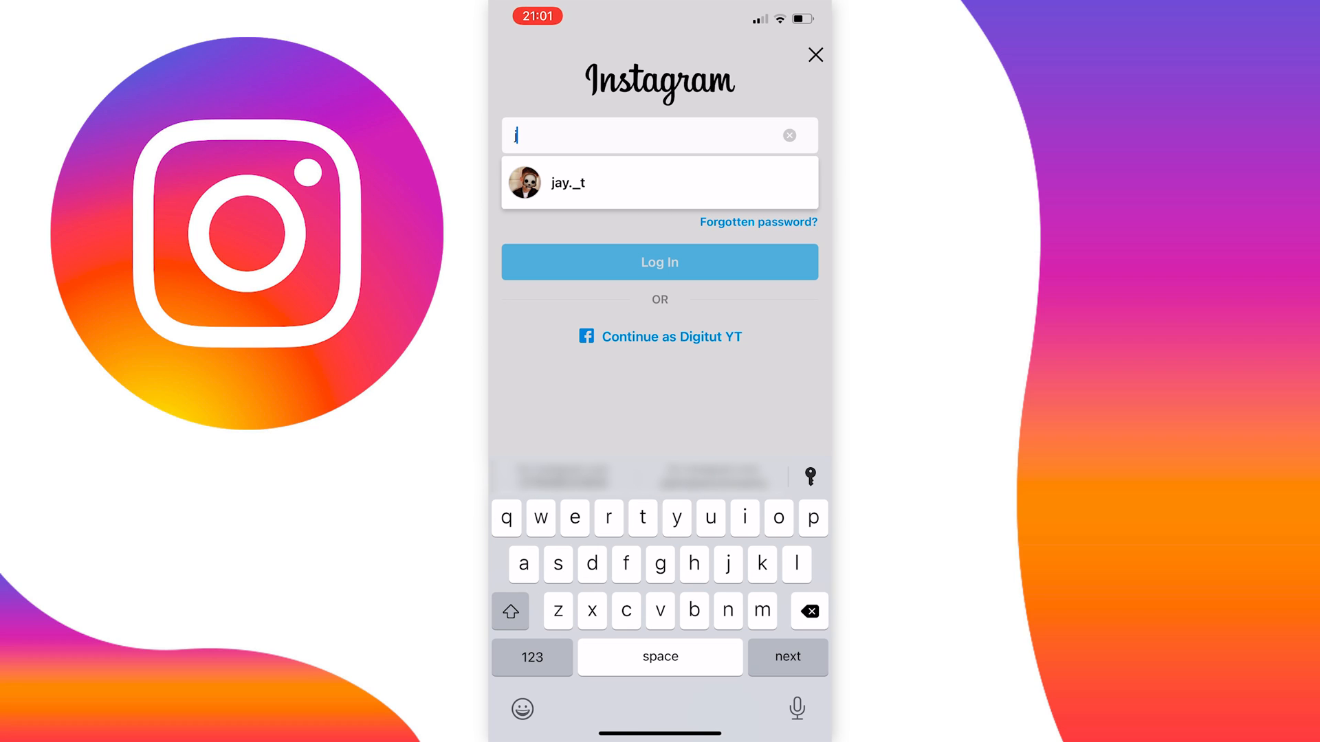
text(di)
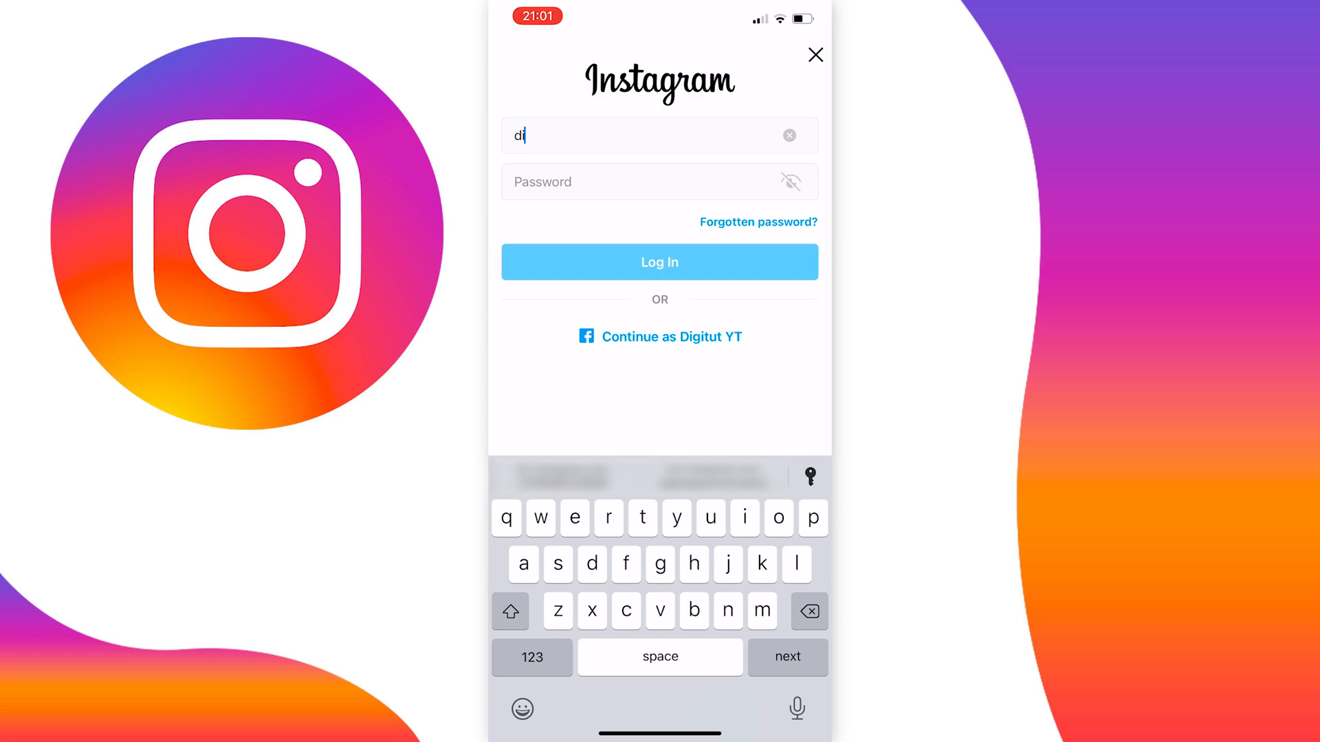
click(790, 135)
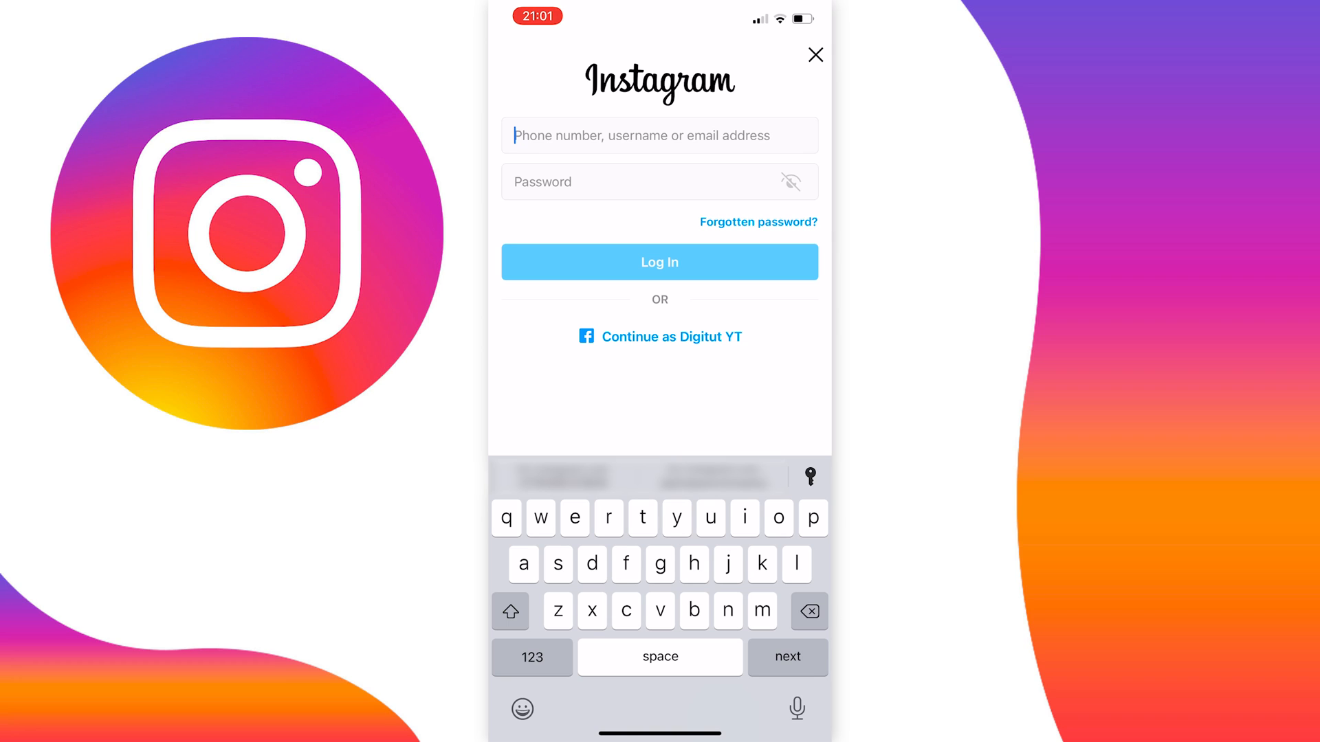
text(jay._t)
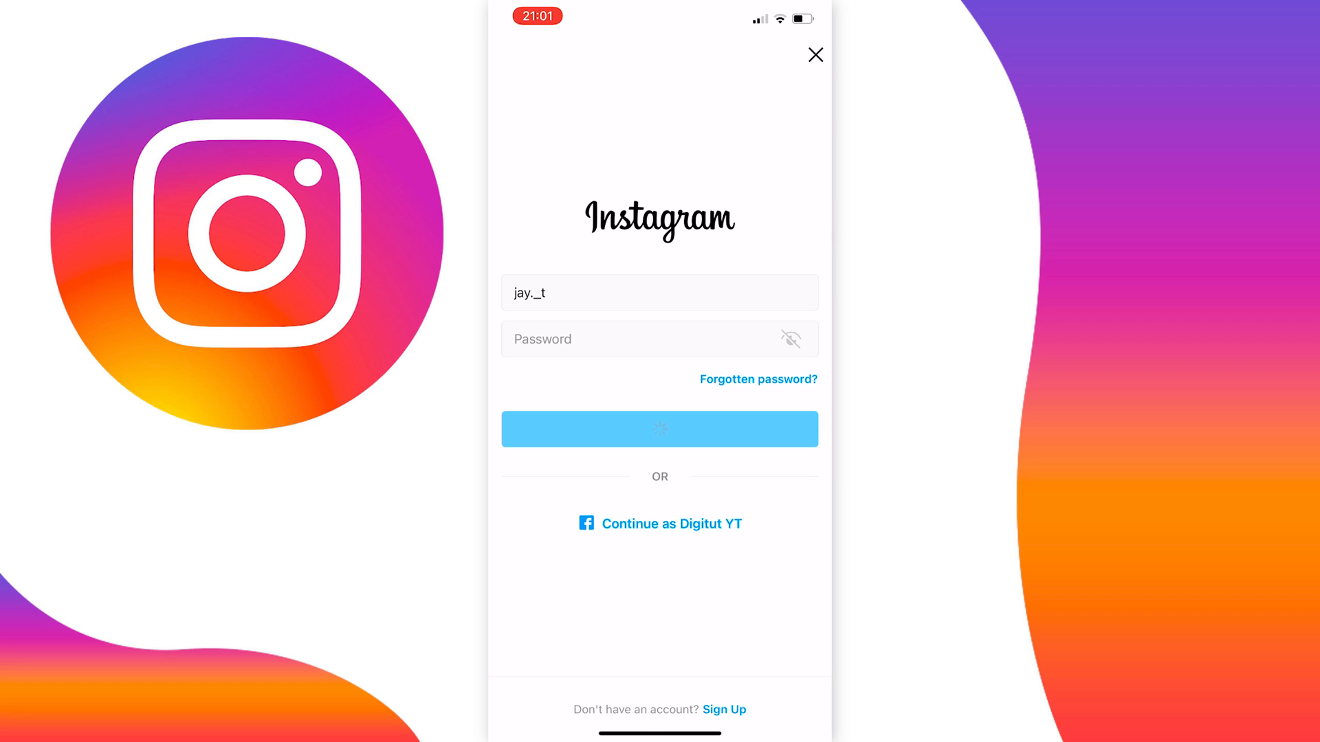
click(660, 429)
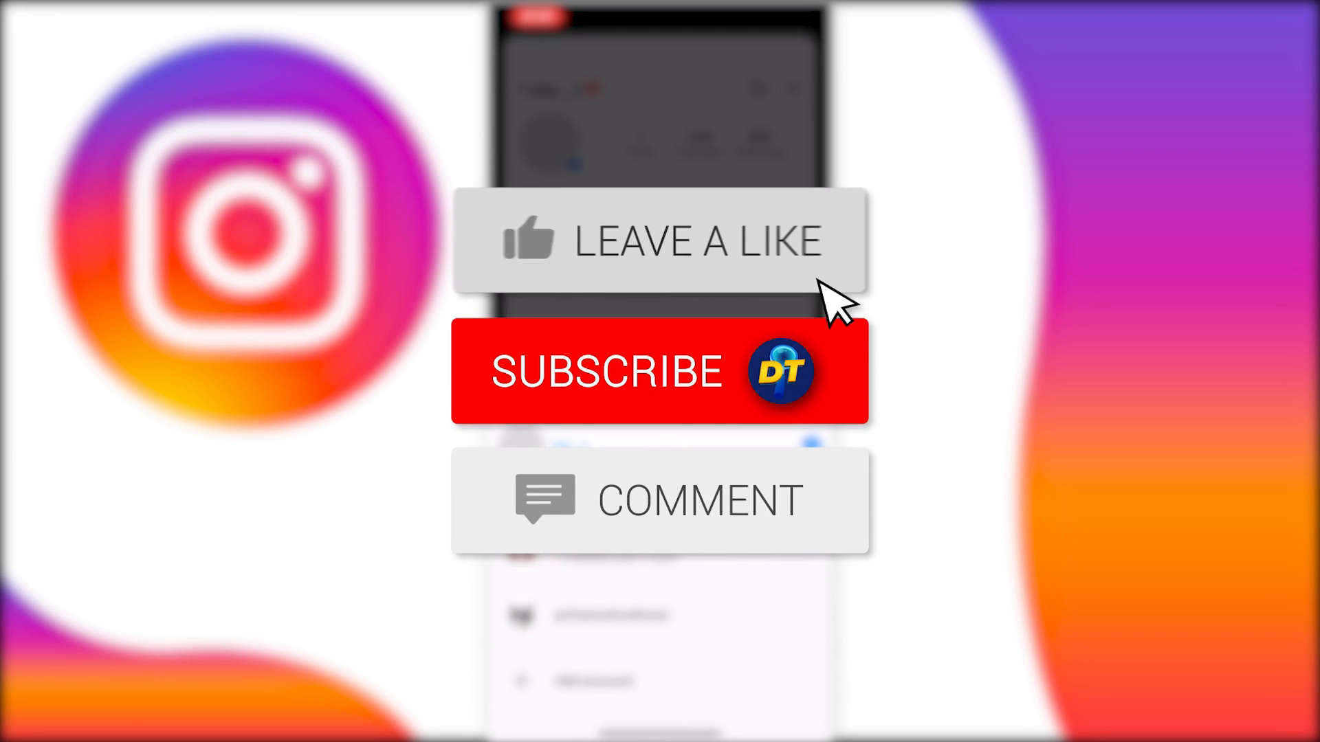
click(660, 372)
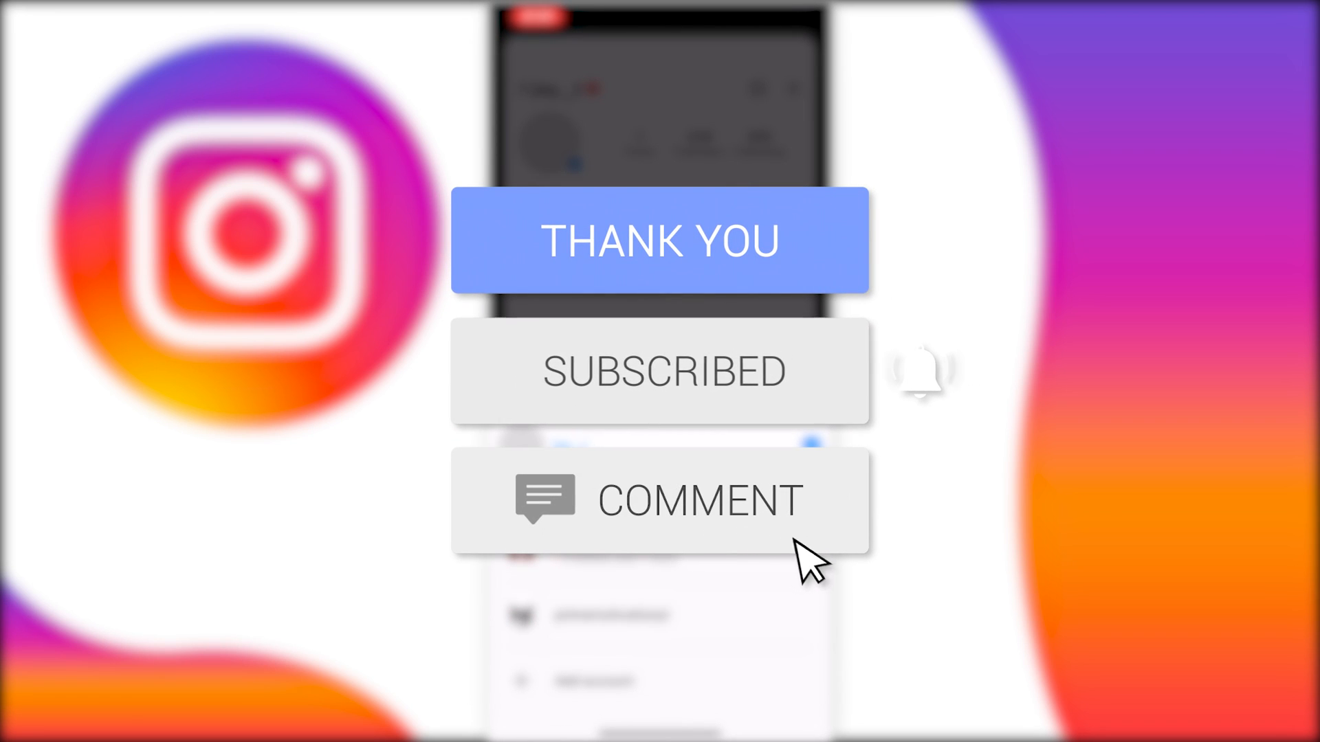